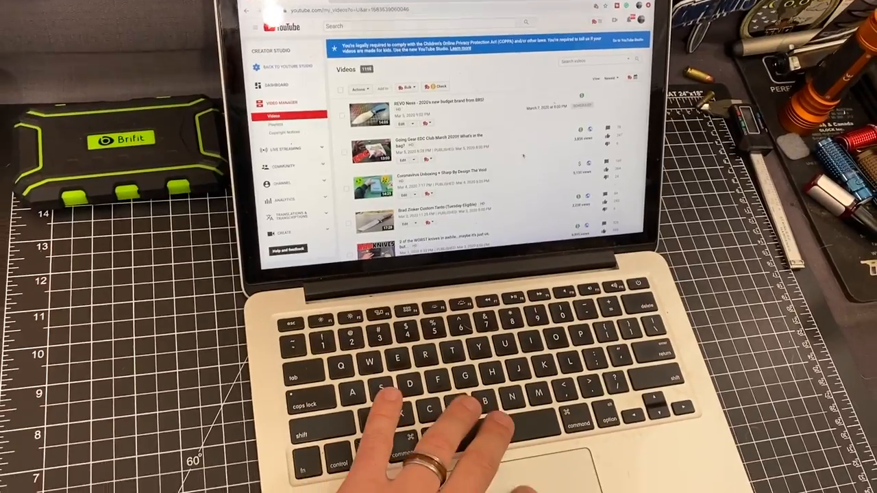
# - Scroll the uploads list down to the CJRB GAW video and its TubeBuddy tools
pyautogui.scroll(-3)
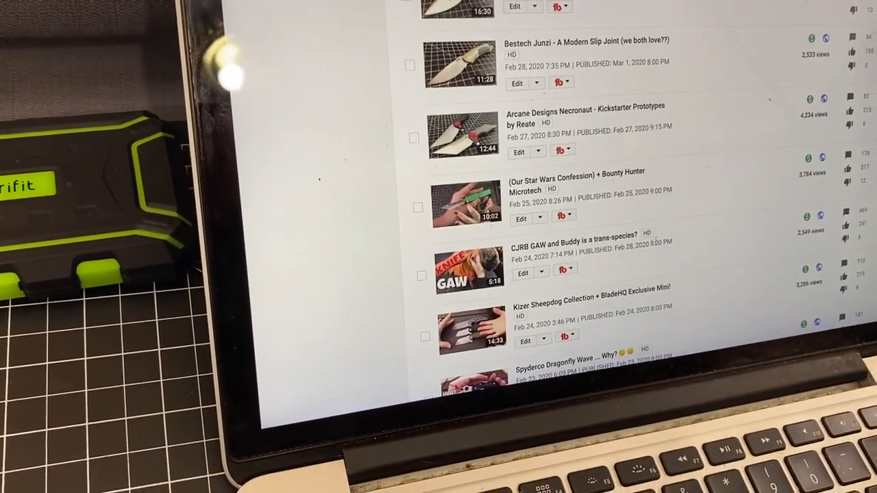
pyautogui.scroll(-3)
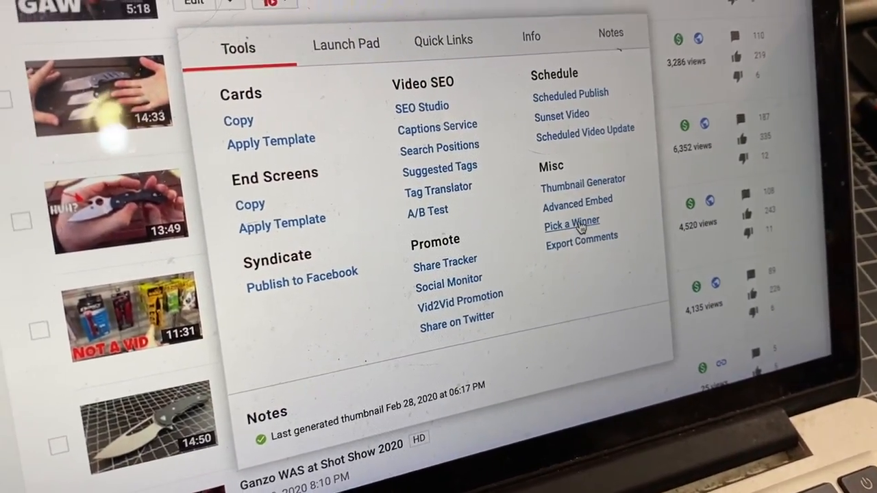
pyautogui.click(572, 225)
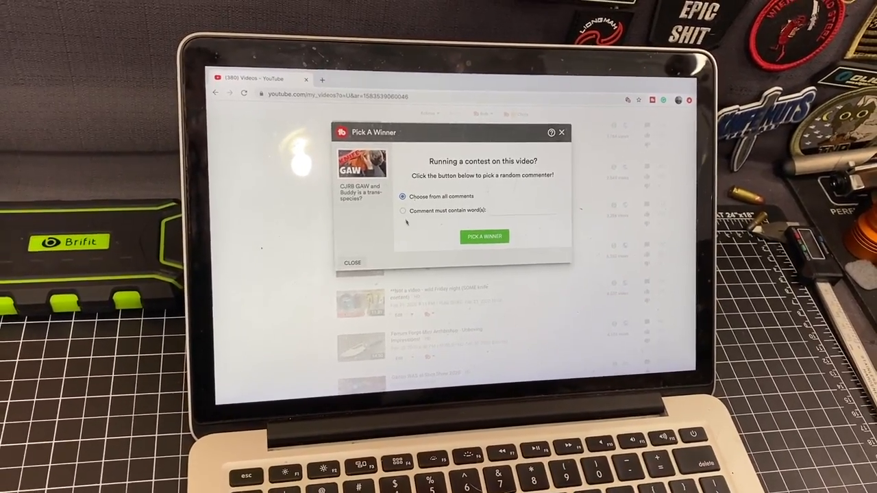
pyautogui.click(405, 203)
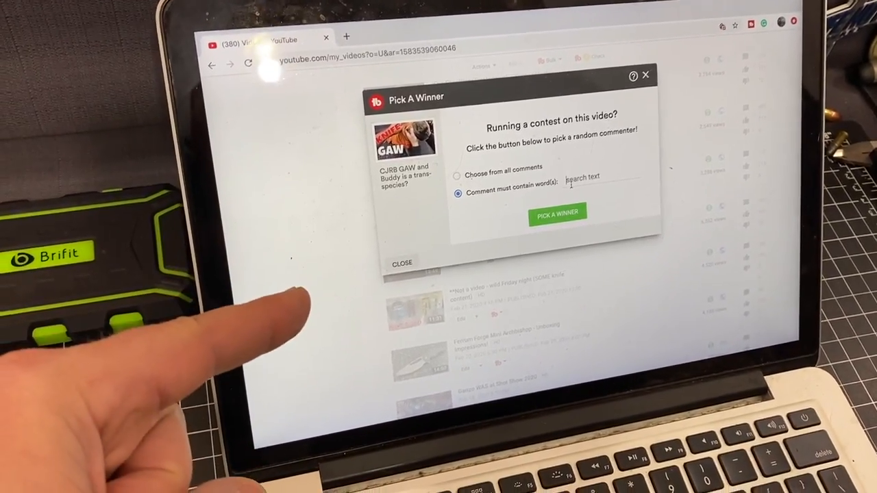
pyautogui.write('CJRB')
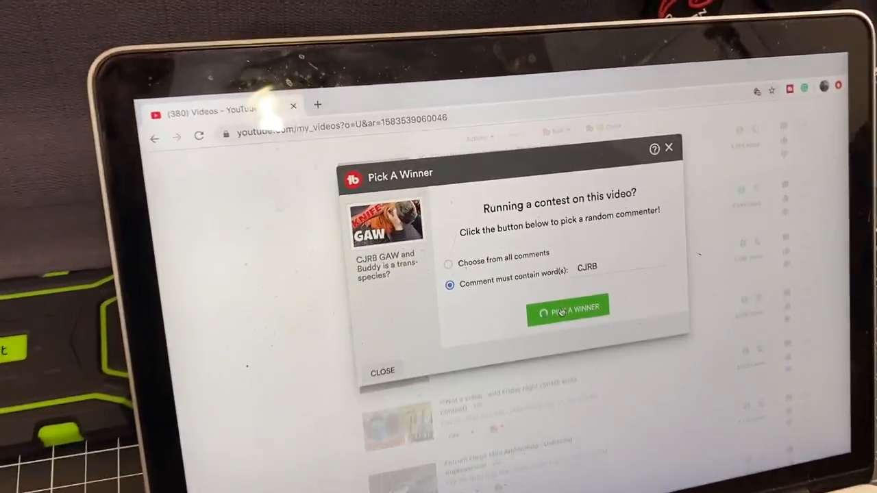
pyautogui.click(567, 307)
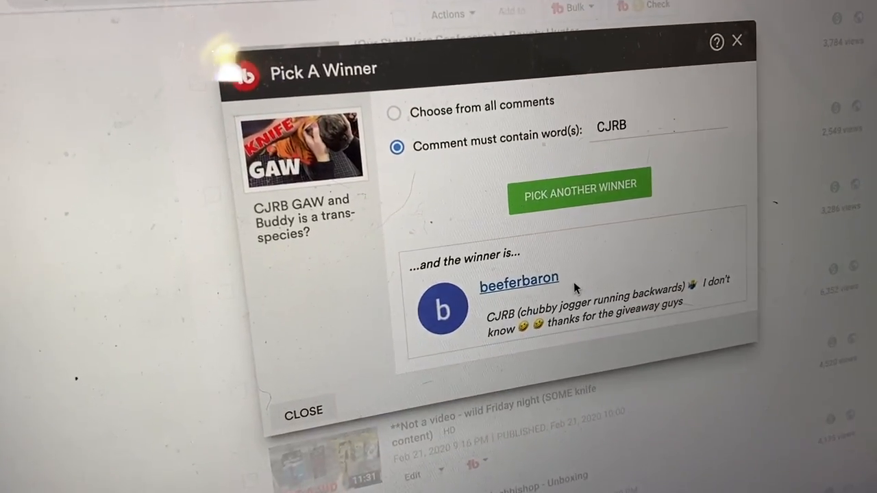